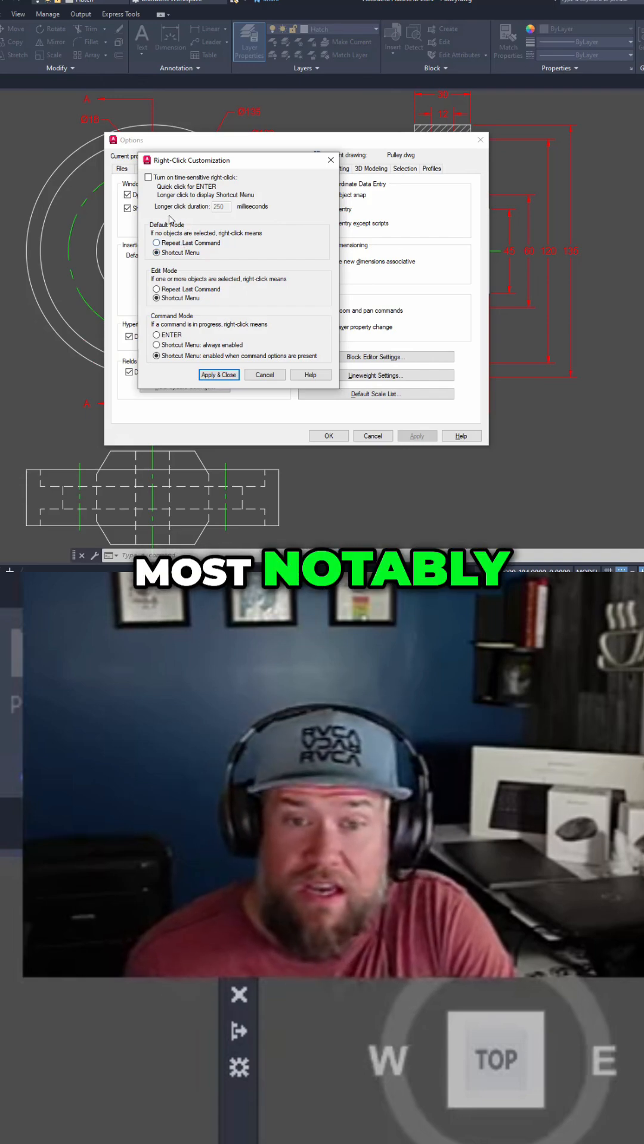
Enable time-sensitive right-click with a 250 ms long-click duration.
{"action": "left_click", "coordinate": [149, 178]}
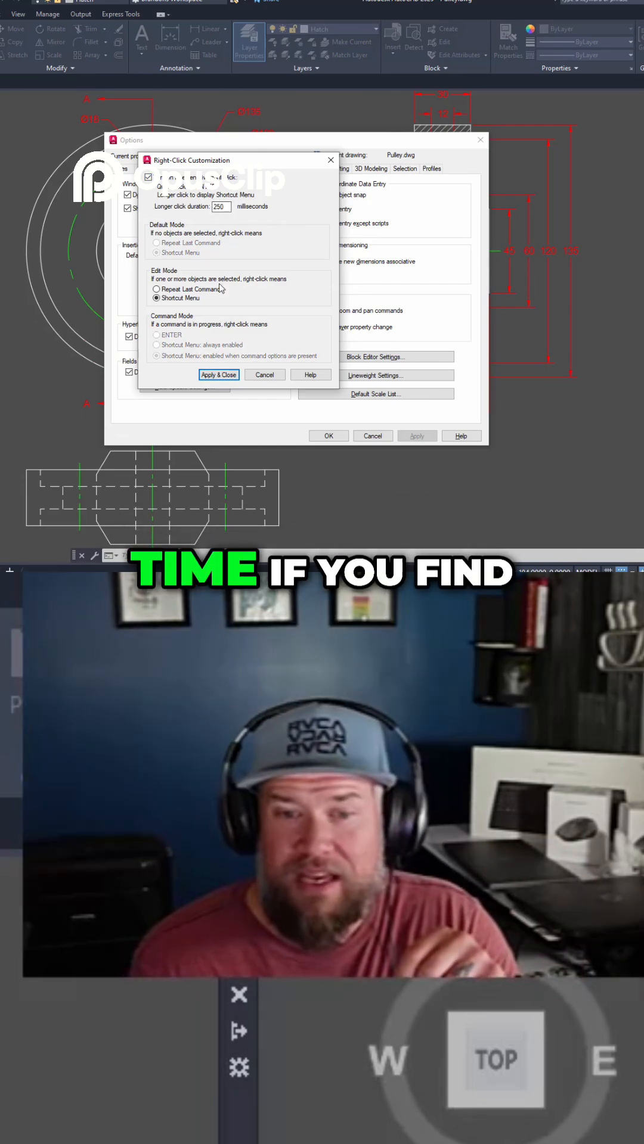
Apply the right-click setting, reopen Right-Click Customization to verify it, and close it again.
{"action": "left_click", "coordinate": [217, 375]}
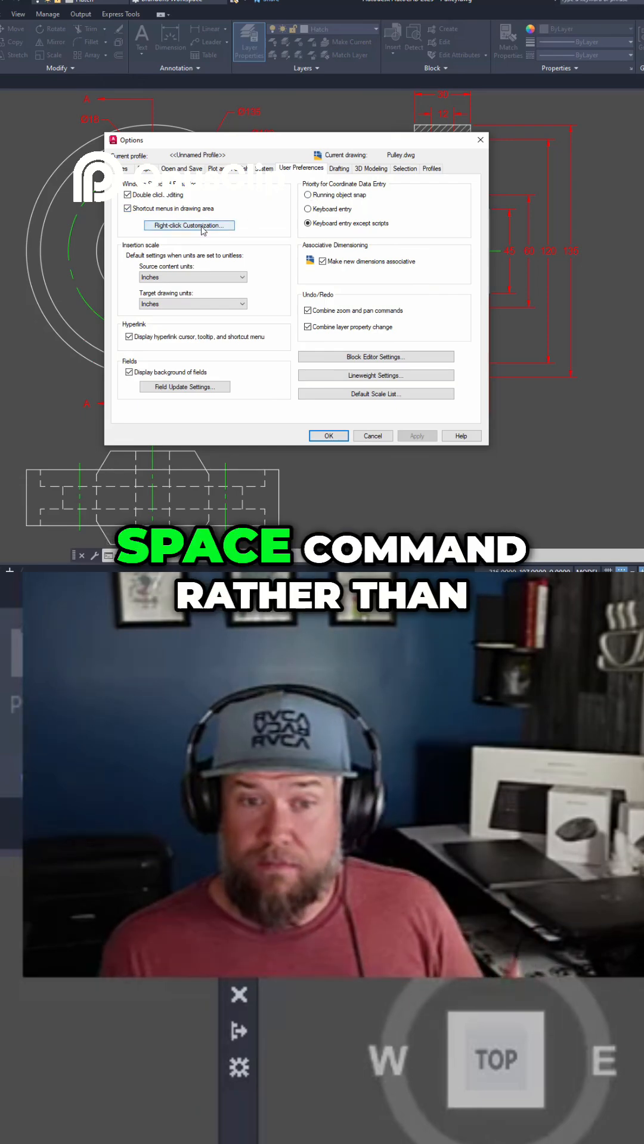
{"action": "left_click", "coordinate": [189, 225]}
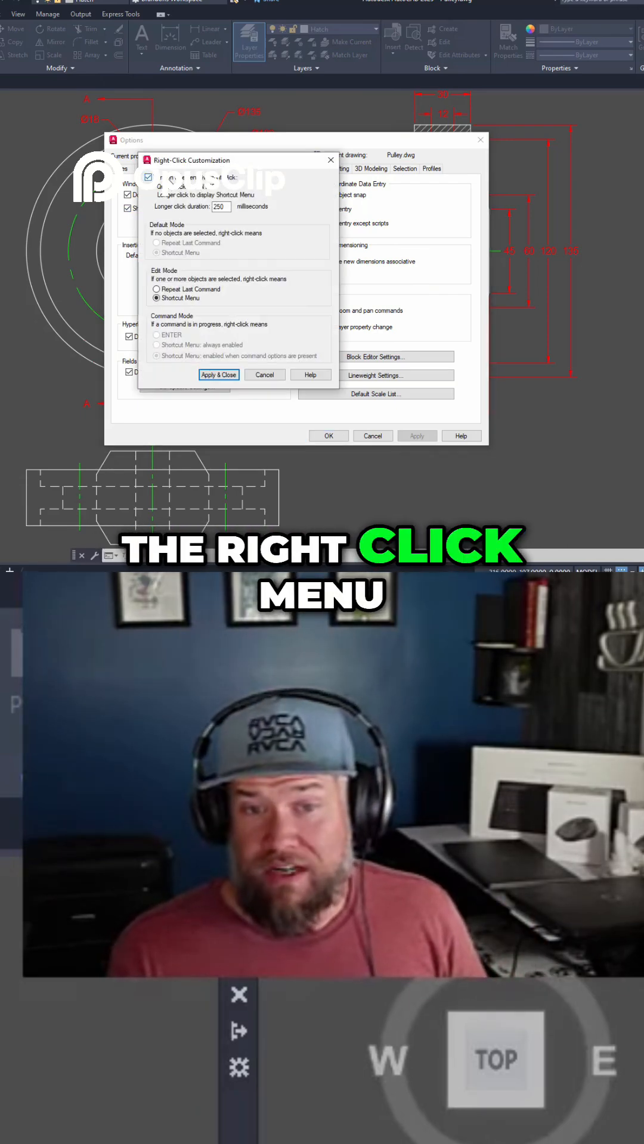
{"action": "left_click", "coordinate": [218, 374]}
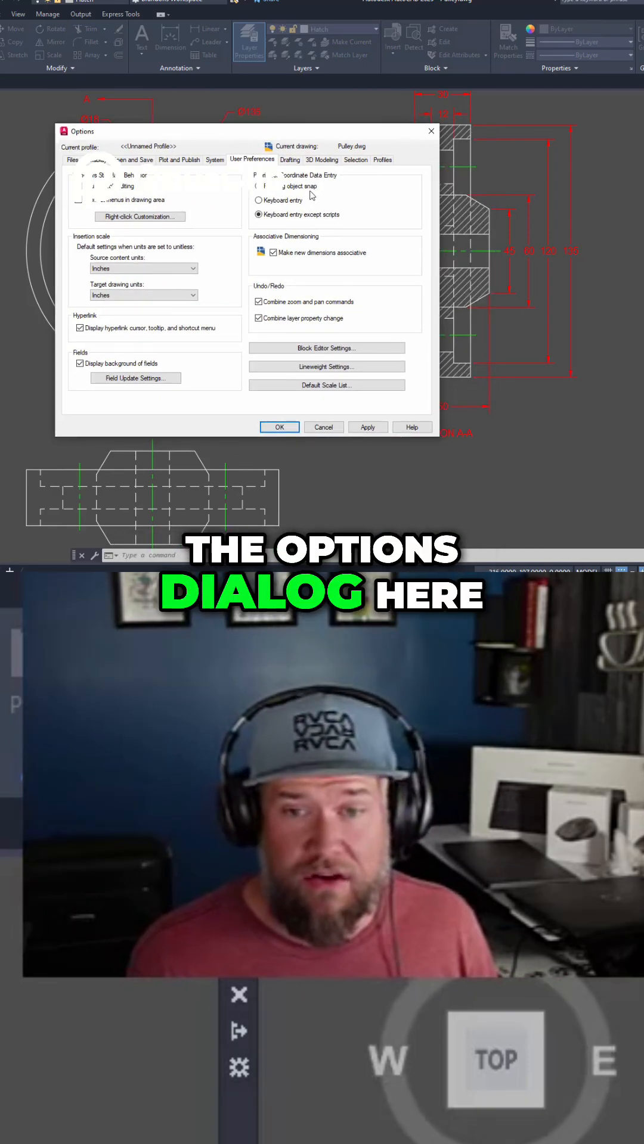
Review the Selection settings, then cancel Options and confirm closing without saving.
{"action": "left_click", "coordinate": [355, 159]}
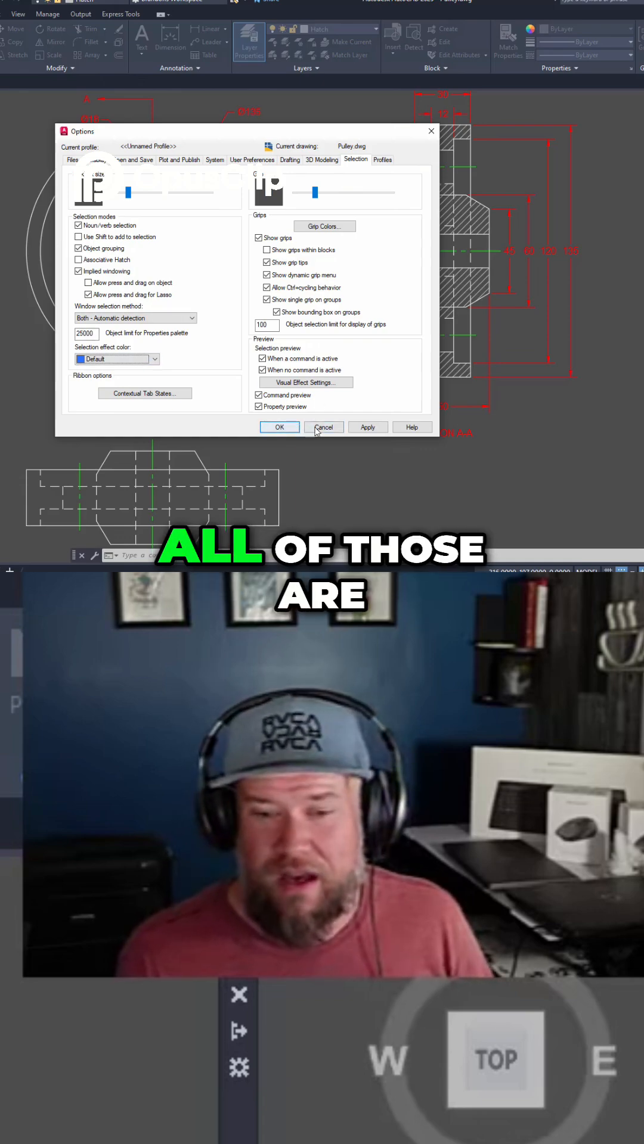
{"action": "left_click", "coordinate": [323, 427]}
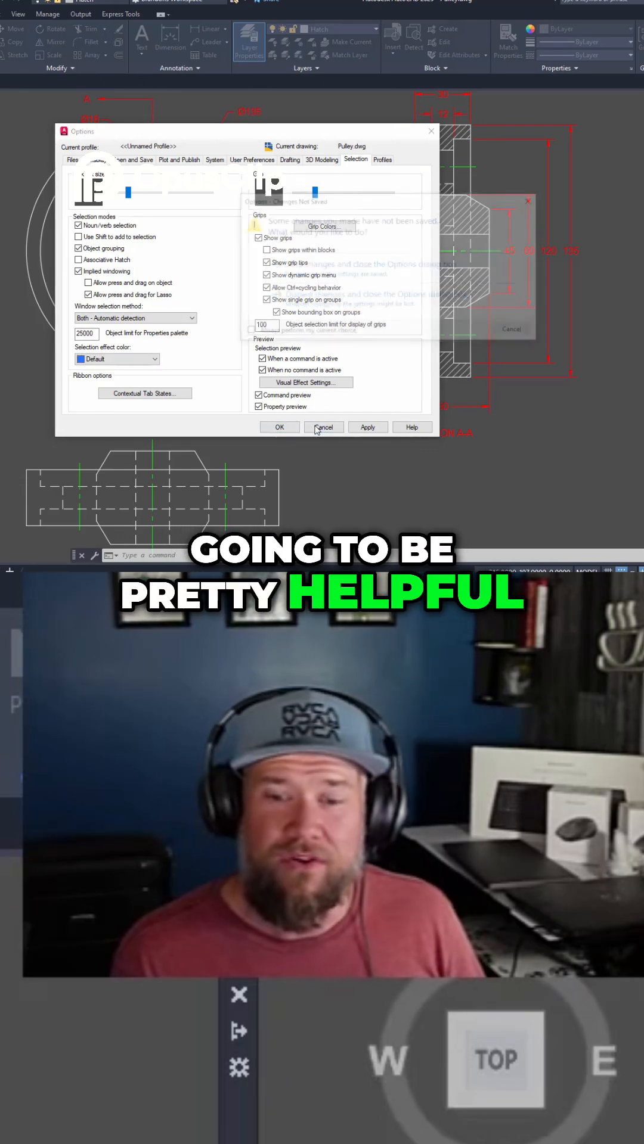
{"action": "left_click", "coordinate": [322, 427]}
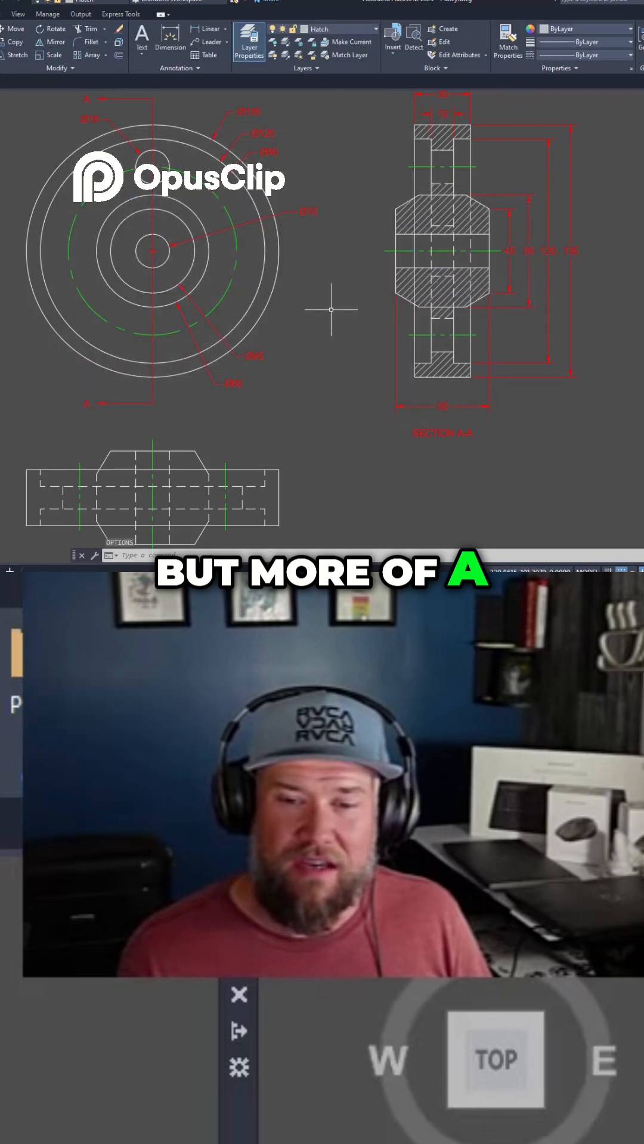